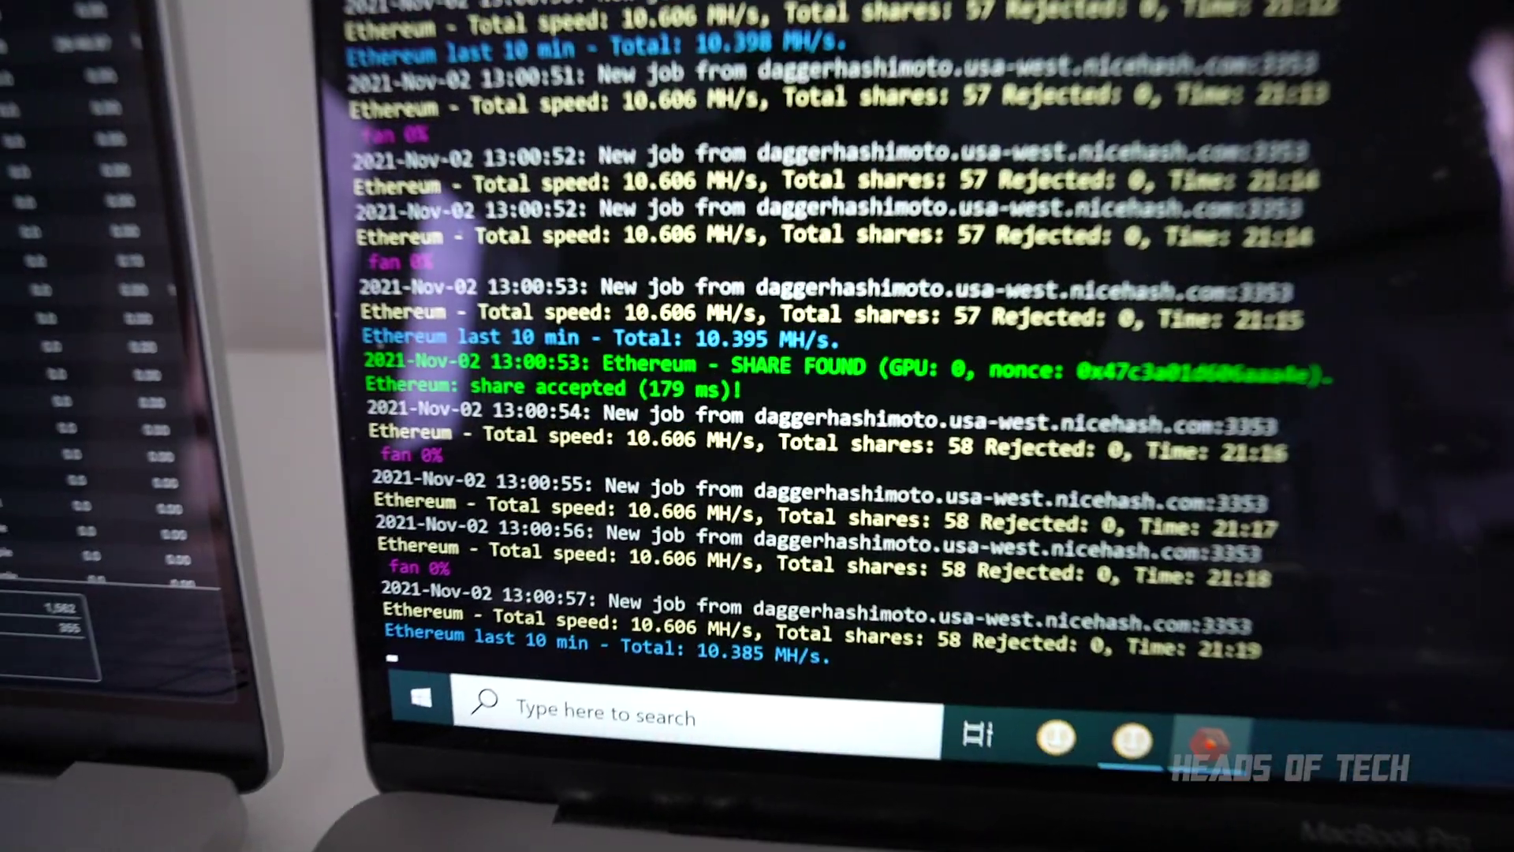
scroll("down", 3)
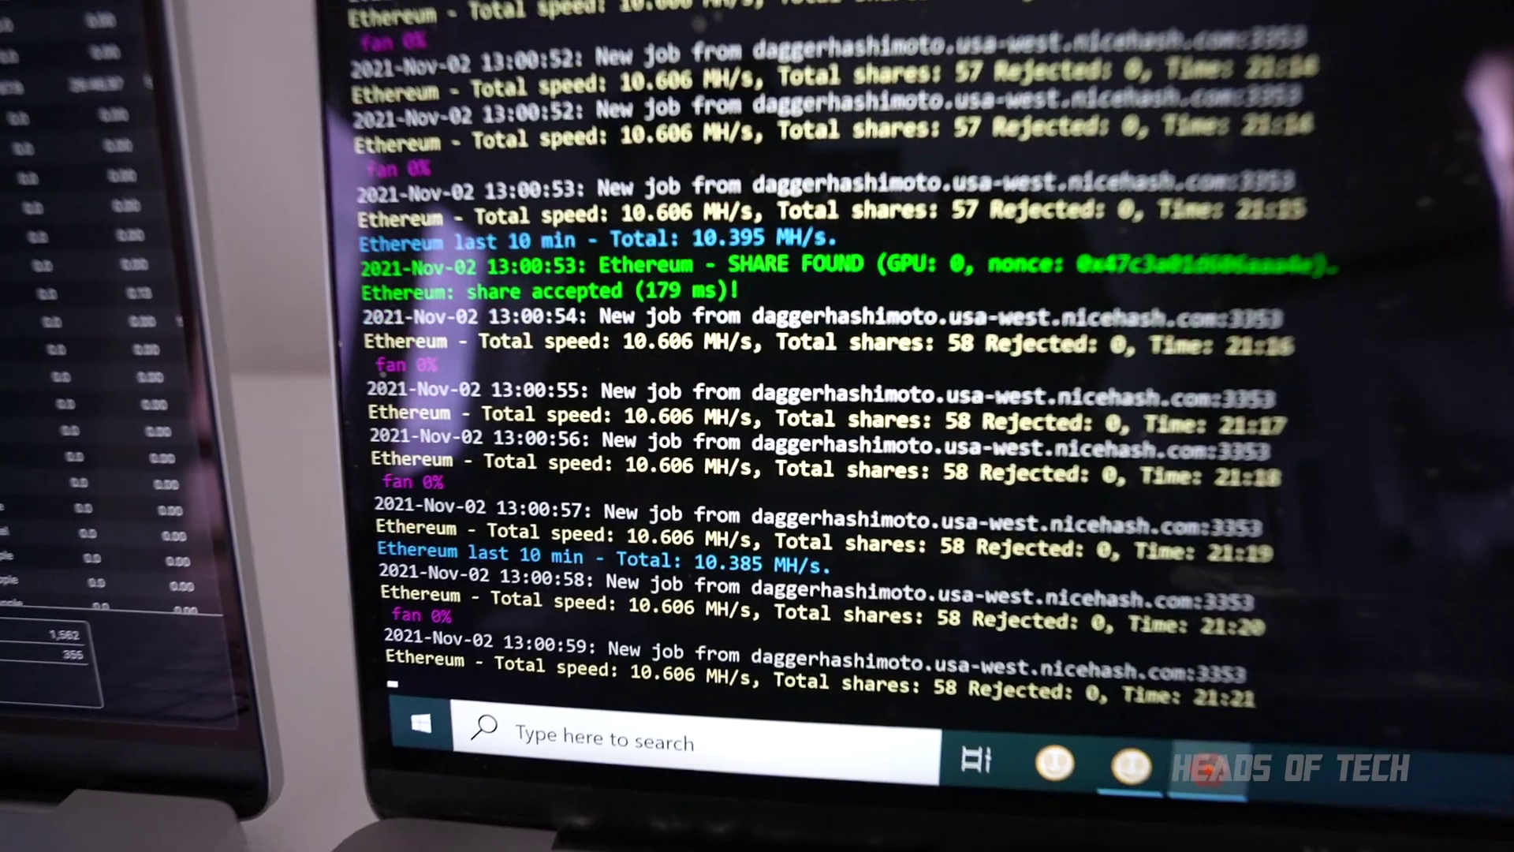